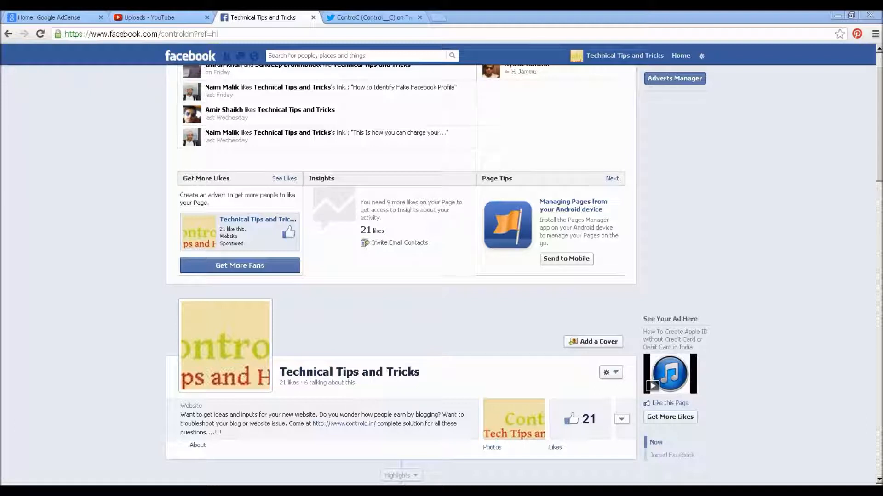
mouse_move(772, 311)
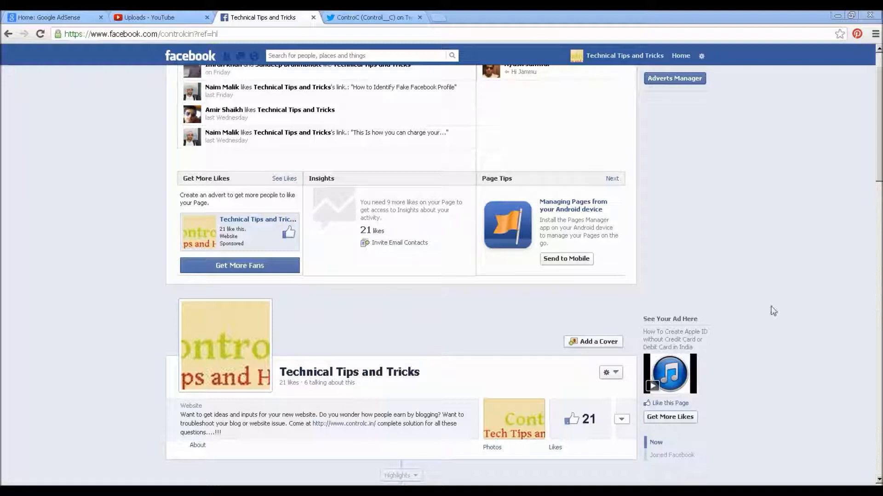
- Scroll the Technical Tips and Tricks page down to its status box and recent posts
scroll(down, 3)
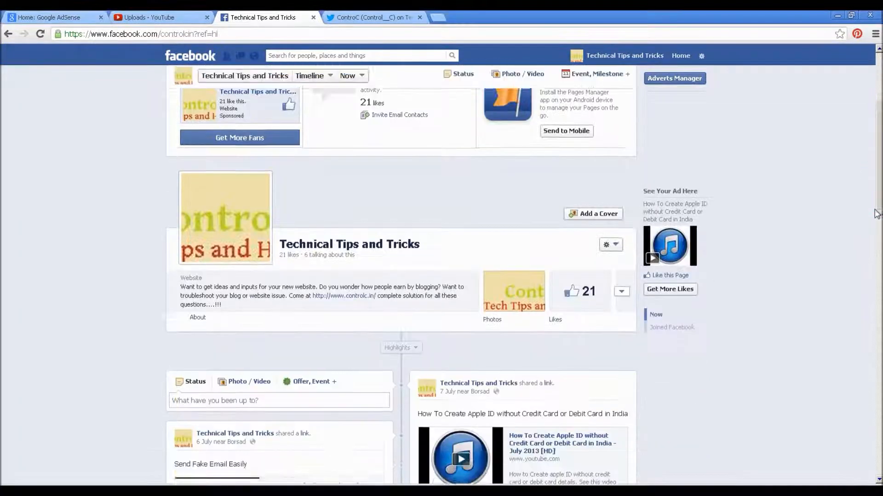
scroll(down, 3)
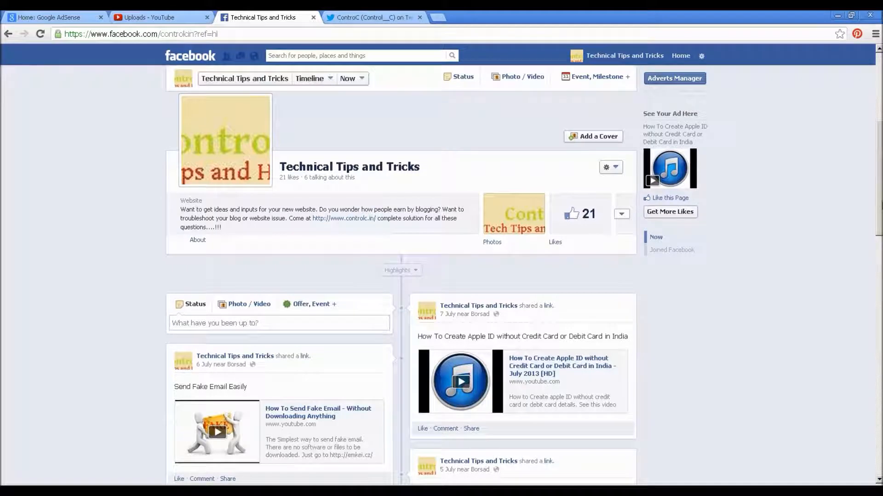
scroll(down, 3)
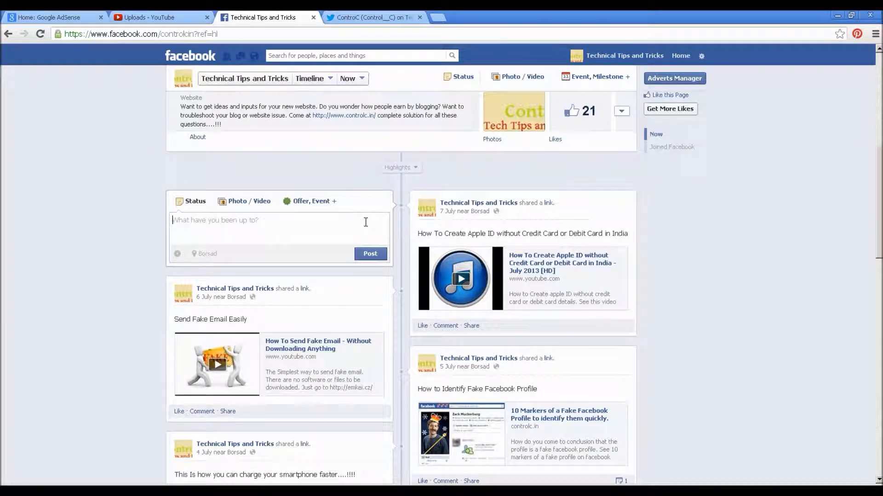
mouse_move(263, 235)
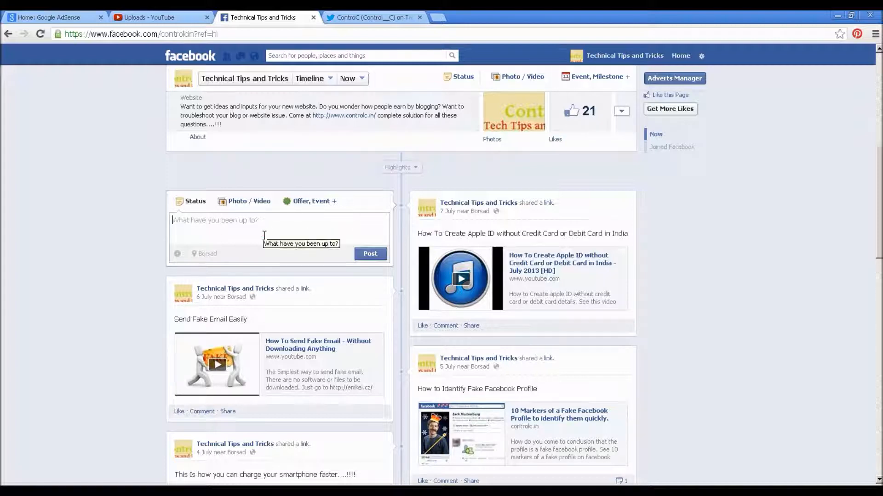
- Share the YouTube keyword research video URL as a status captioned 'Keyword Research'
text(http://www.youtube.com/watch?v=oacs6F7oixM)
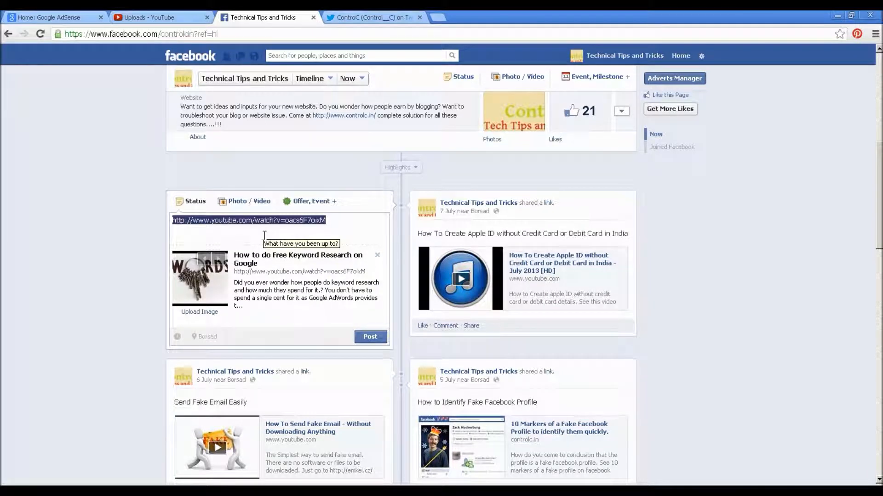
text(Keyword Research)
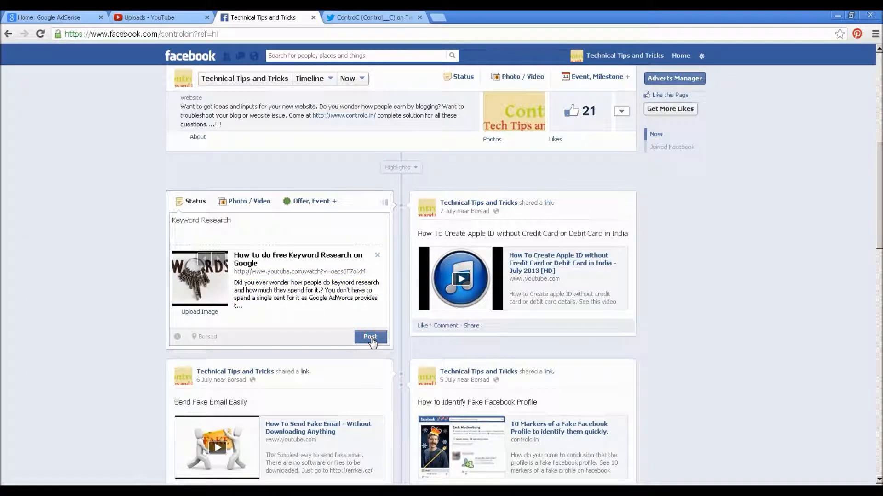
click(369, 337)
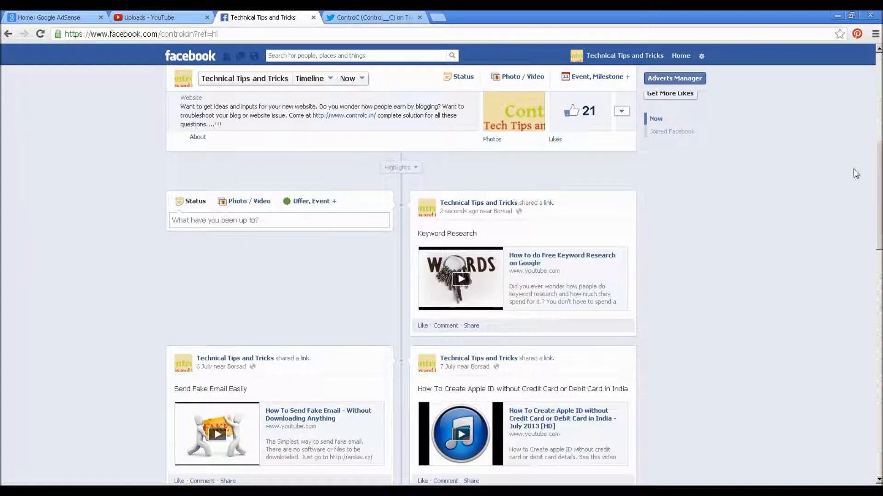
mouse_move(879, 167)
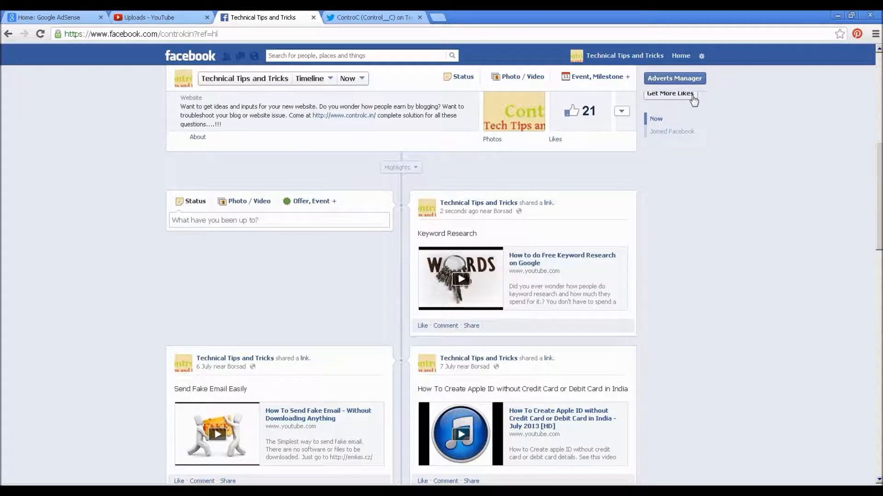
mouse_move(462, 215)
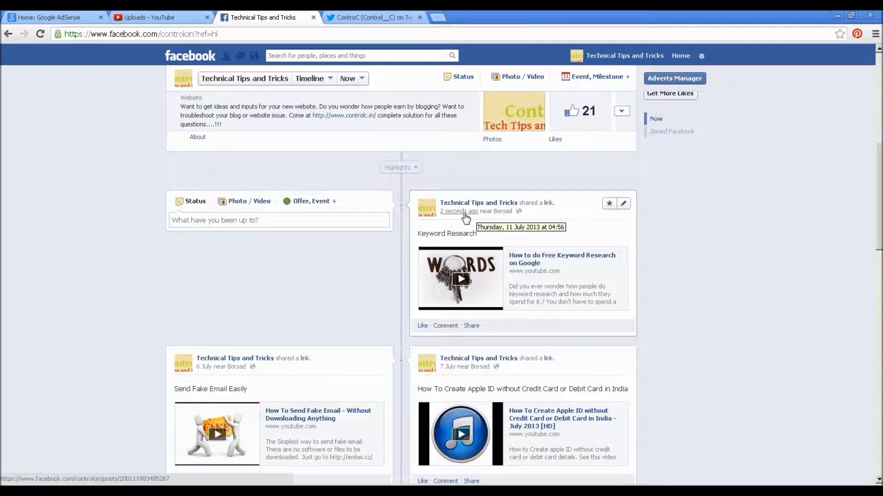
mouse_move(461, 222)
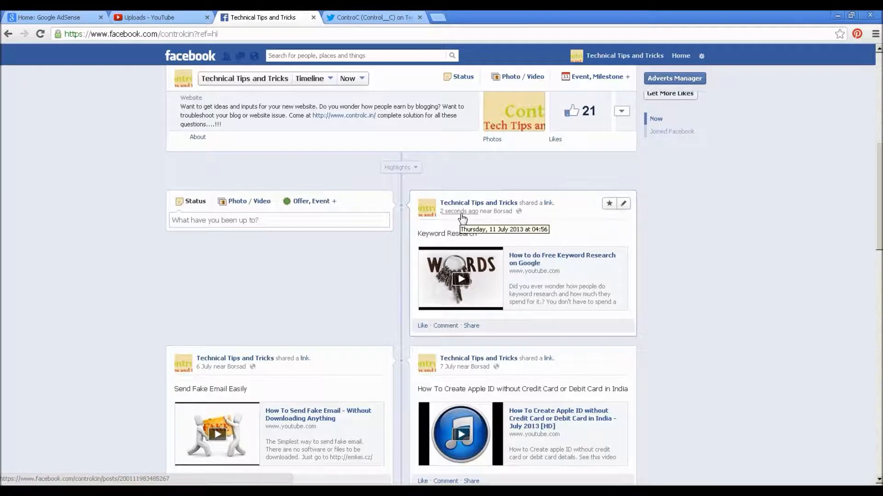
mouse_move(444, 217)
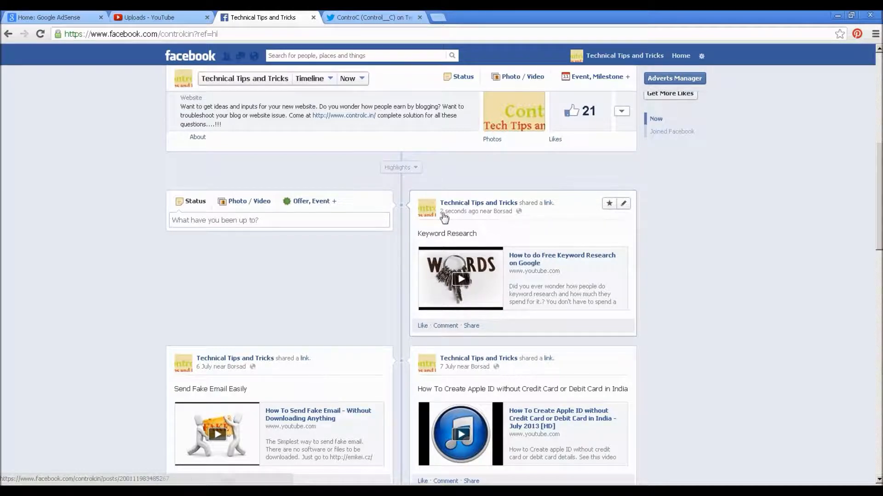
mouse_move(450, 215)
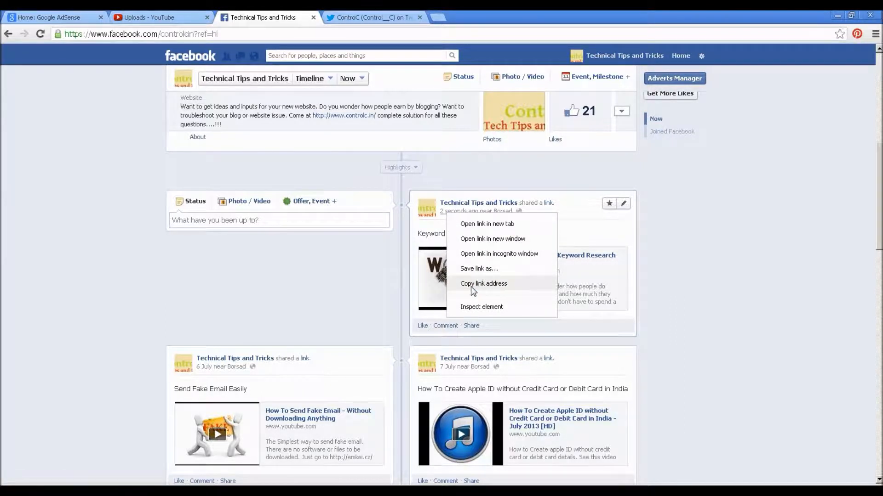
- Copy the link address of the new Keyword Research post's timestamp
click(484, 283)
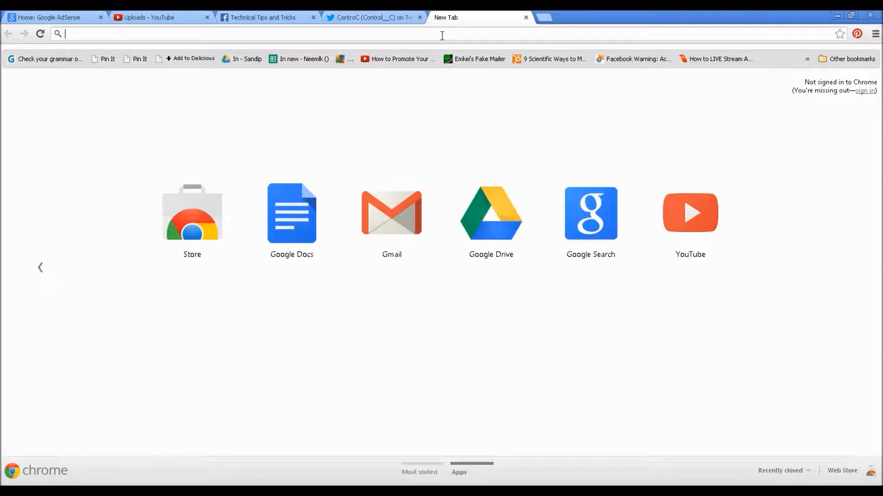
text(https://www.facebook.com/controlcin/posts/200111983485267)
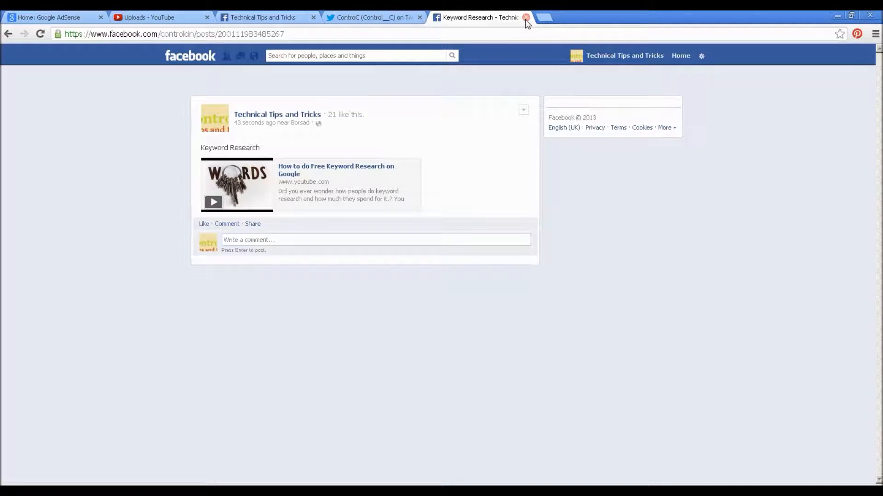
click(149, 16)
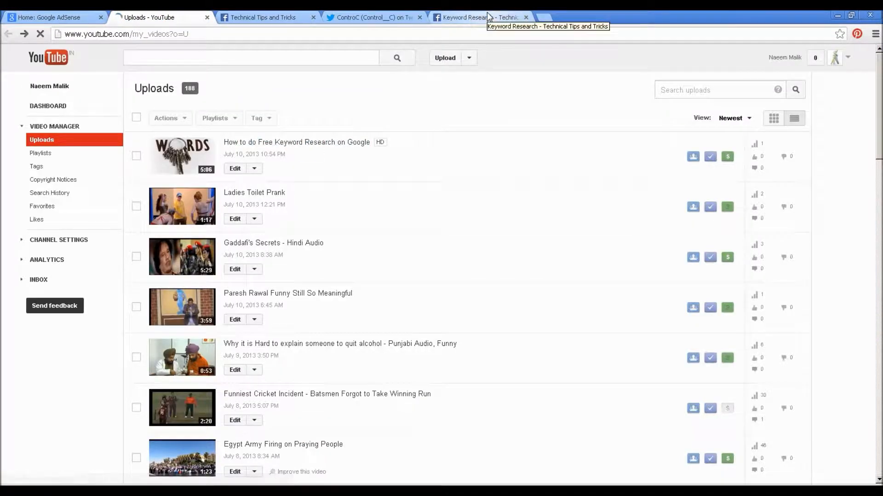
- Switch from the YouTube uploads tab to the ControC Twitter profile tab
click(296, 142)
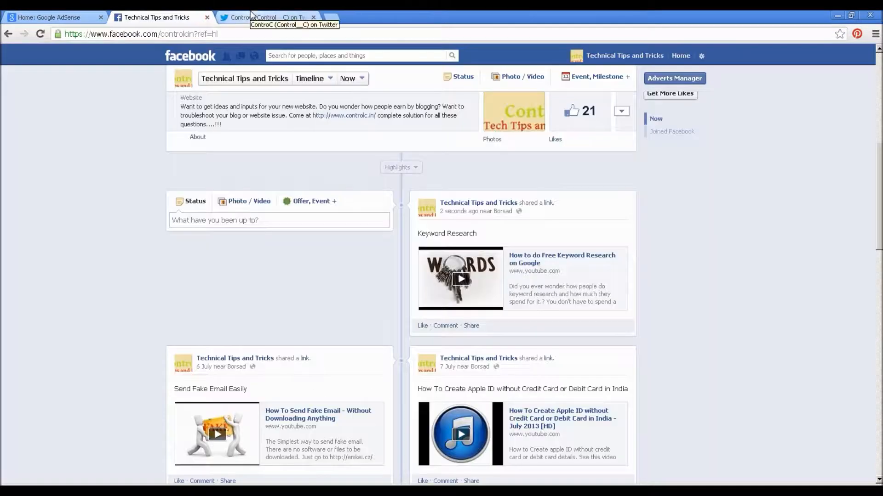
click(268, 17)
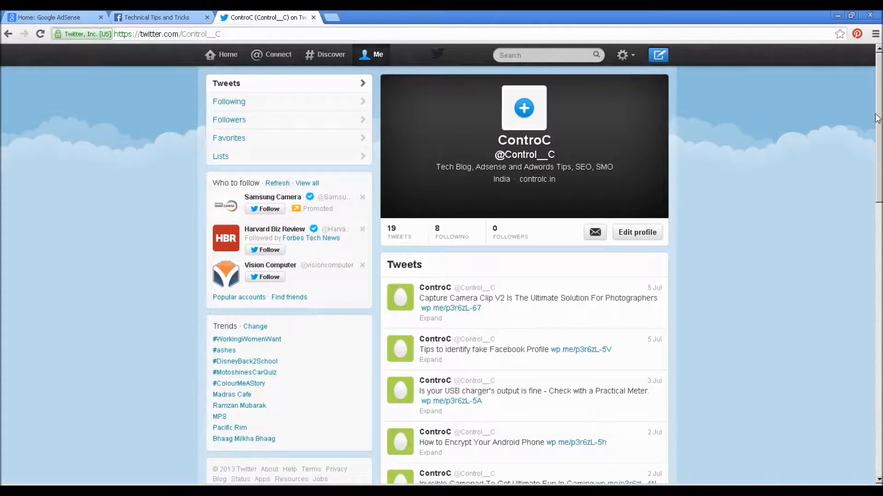
- Tweet the YouTube video link with the words 'Keyword Research' on the ControC profile
click(660, 55)
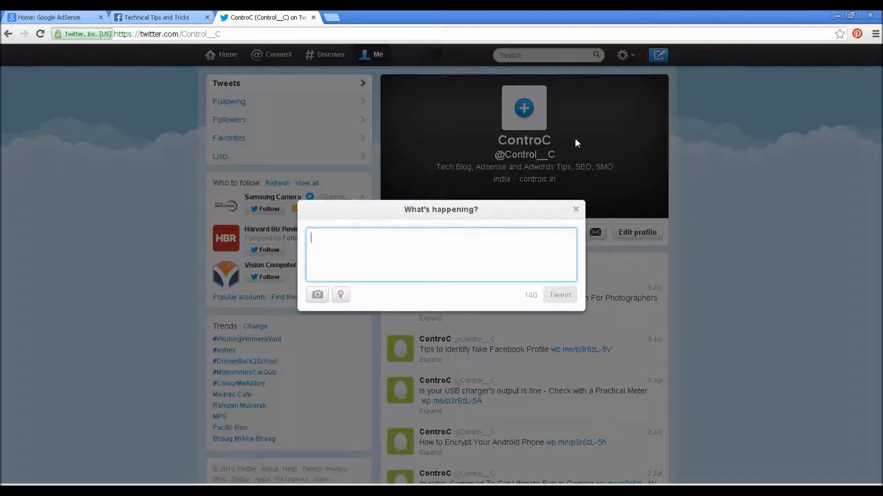
text(http://www.youtube.com/watch?v=oacs6F7oixM)
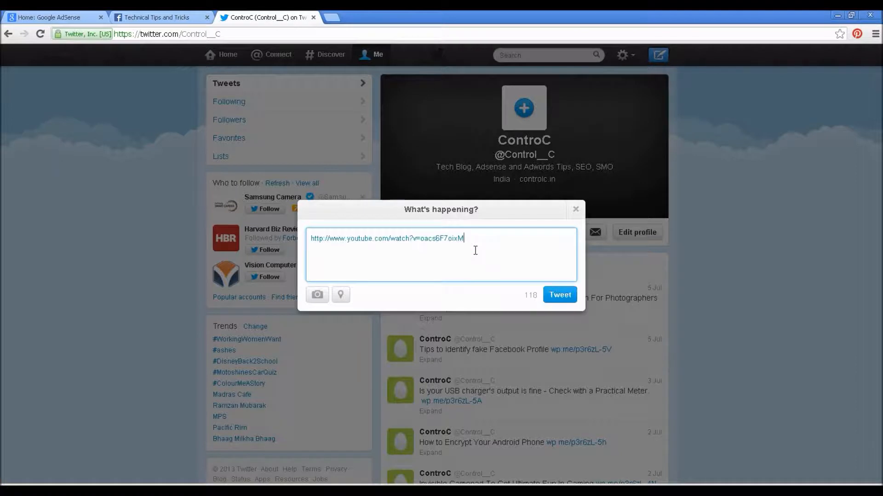
text(Keyword Re)
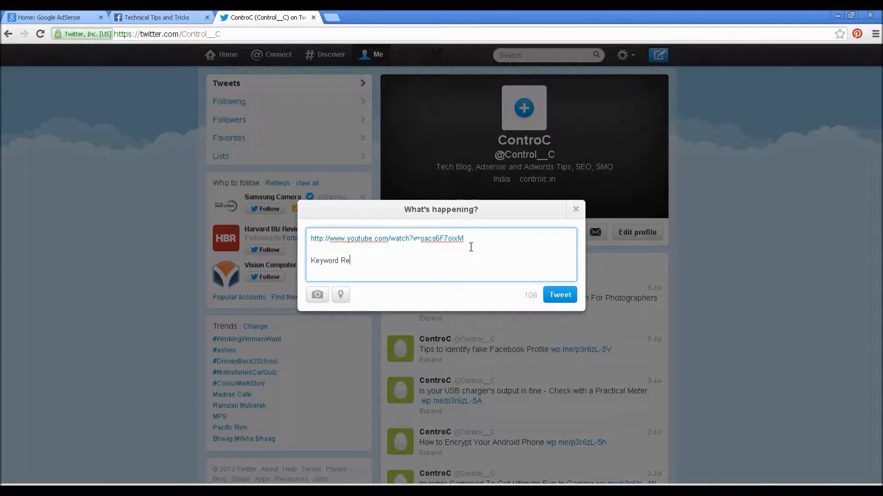
text(search)
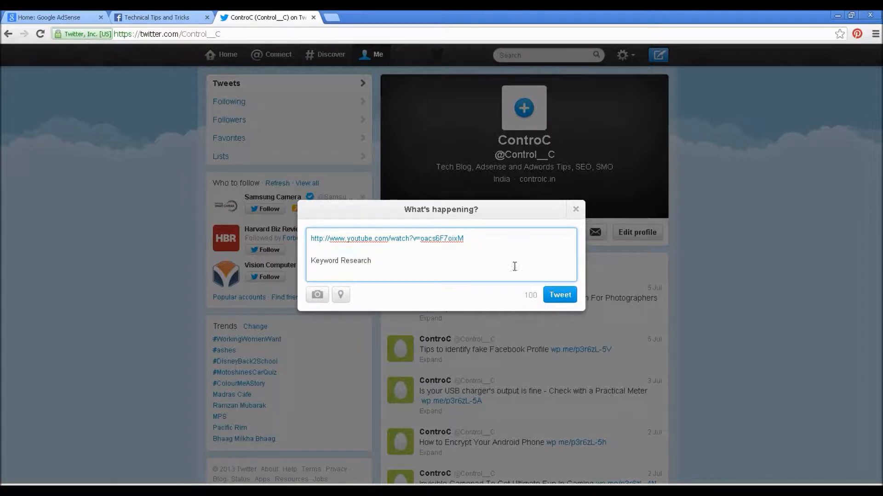
click(559, 294)
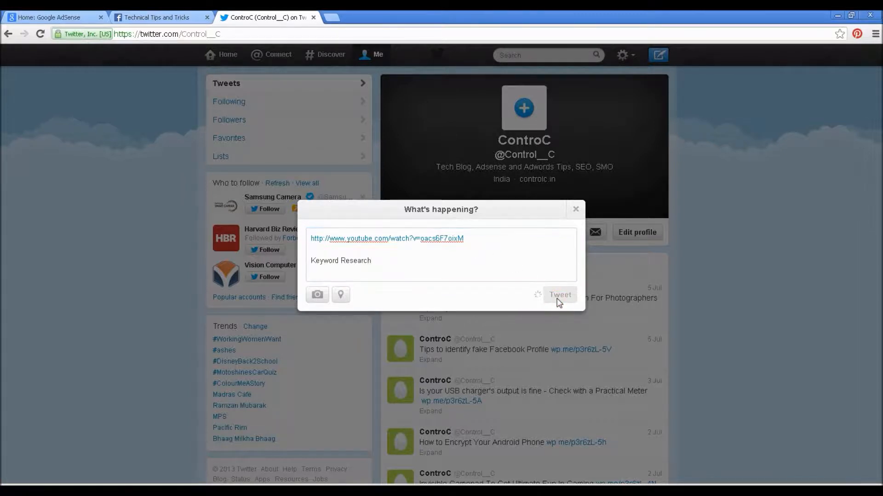
click(559, 294)
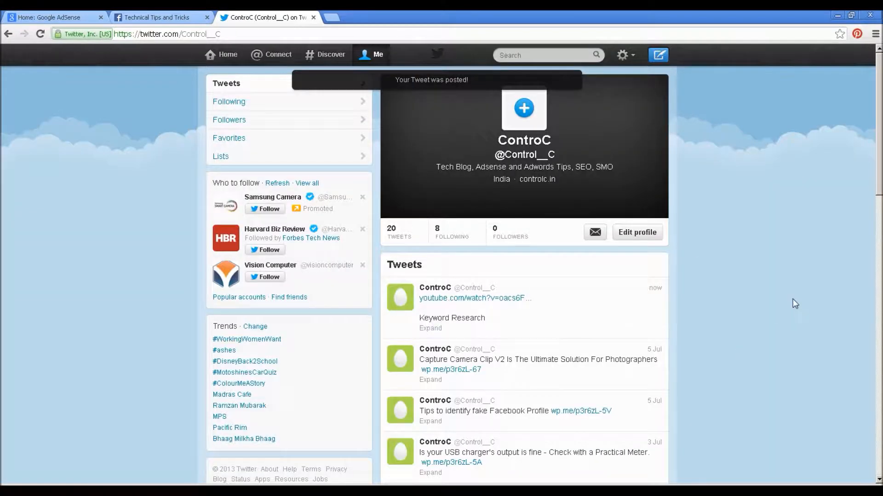
- Expand the new Keyword Research tweet and go to its Details status page
scroll(down, 3)
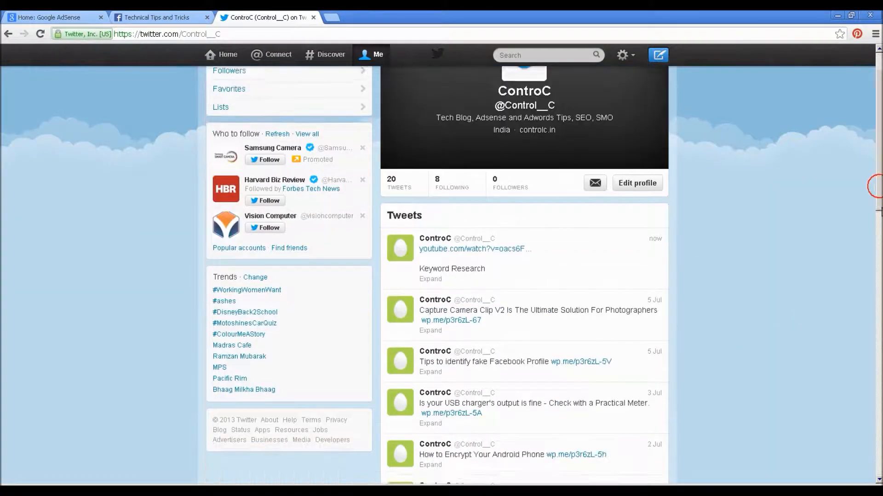
scroll(down, 3)
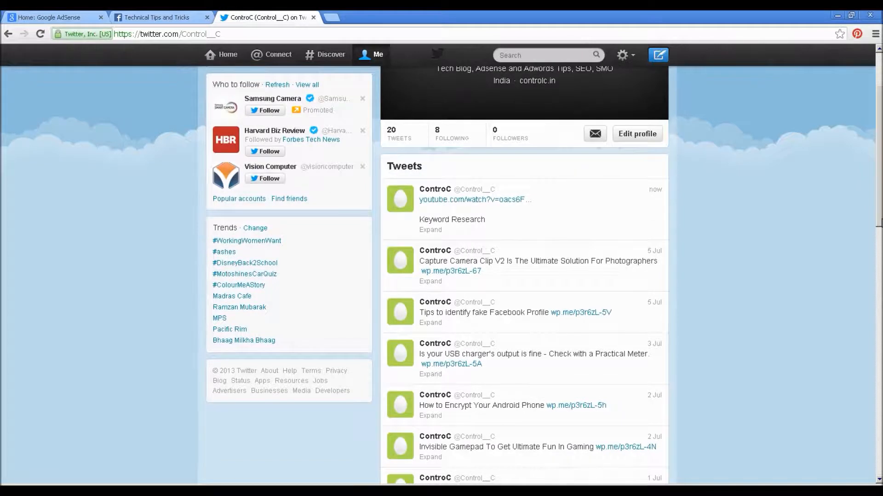
mouse_move(572, 204)
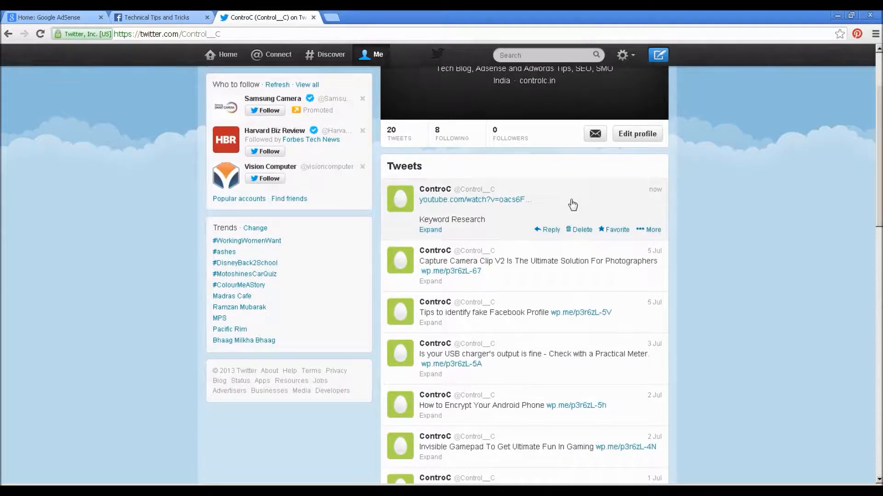
click(431, 230)
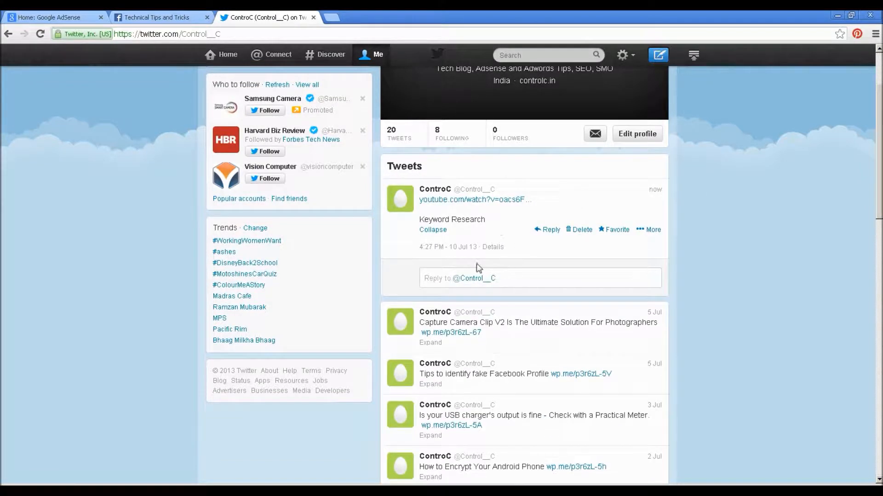
mouse_move(511, 237)
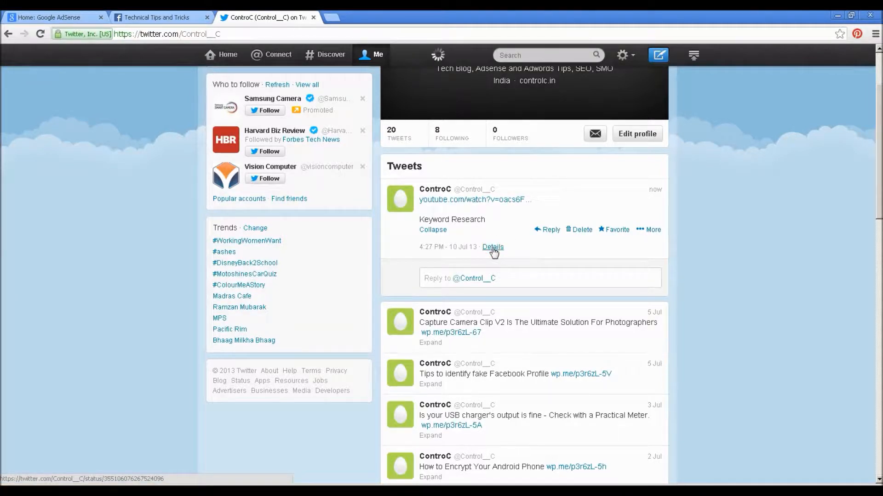
click(492, 247)
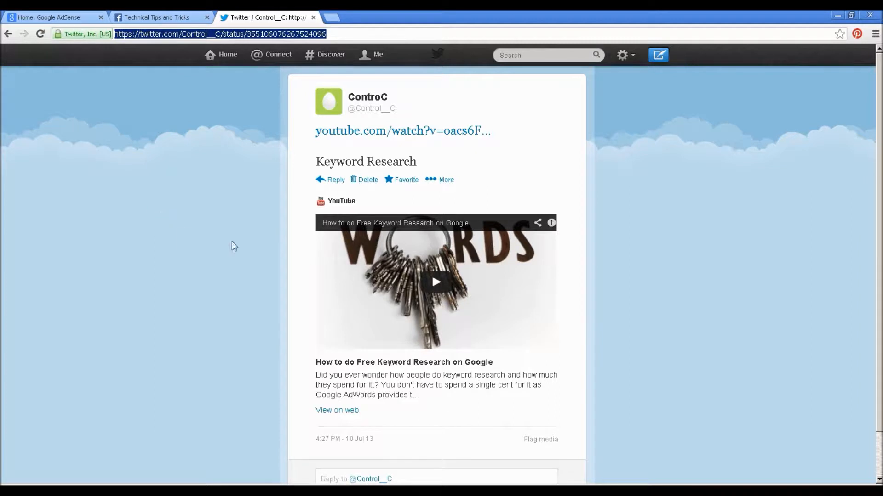
mouse_move(304, 260)
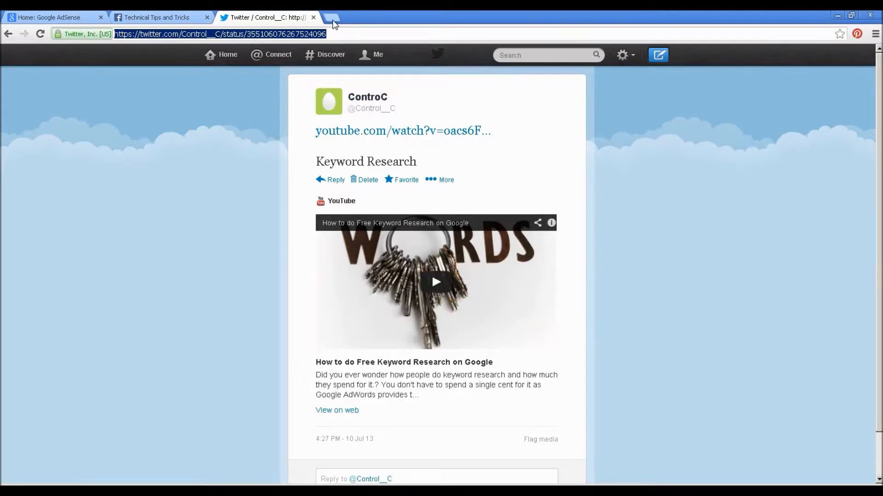
- Reopen the copied tweet status URL in a second new tab
click(334, 22)
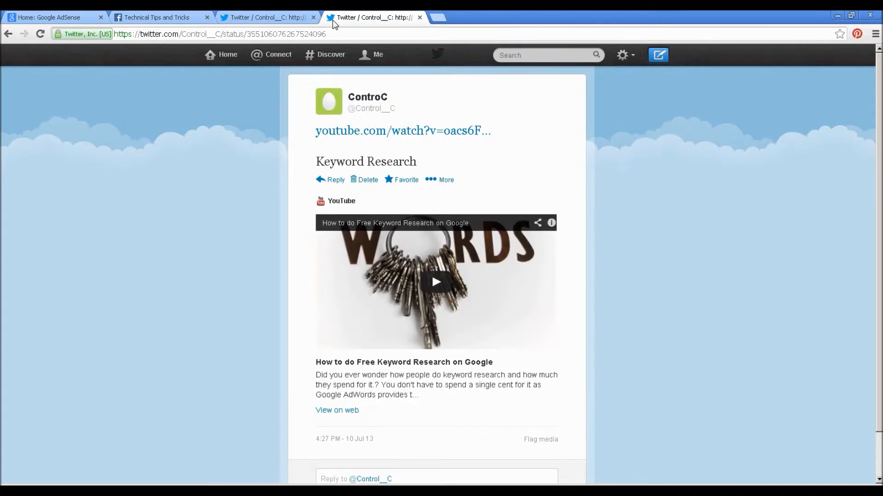
mouse_move(256, 17)
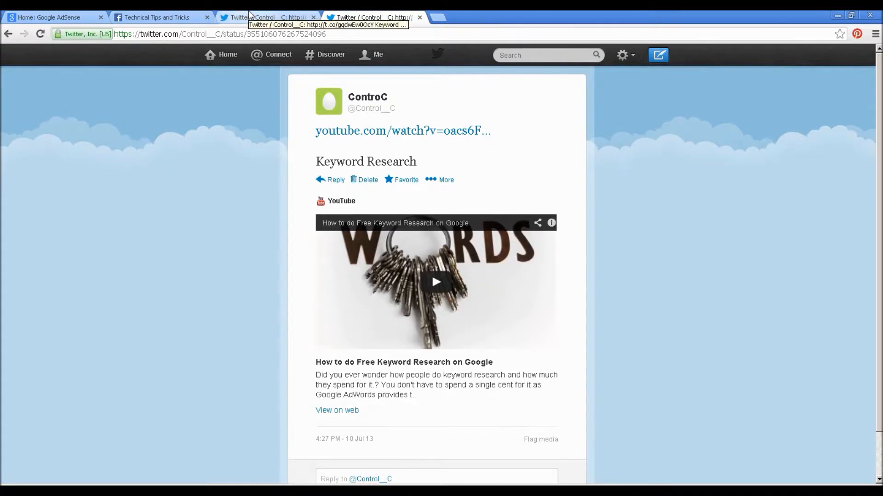